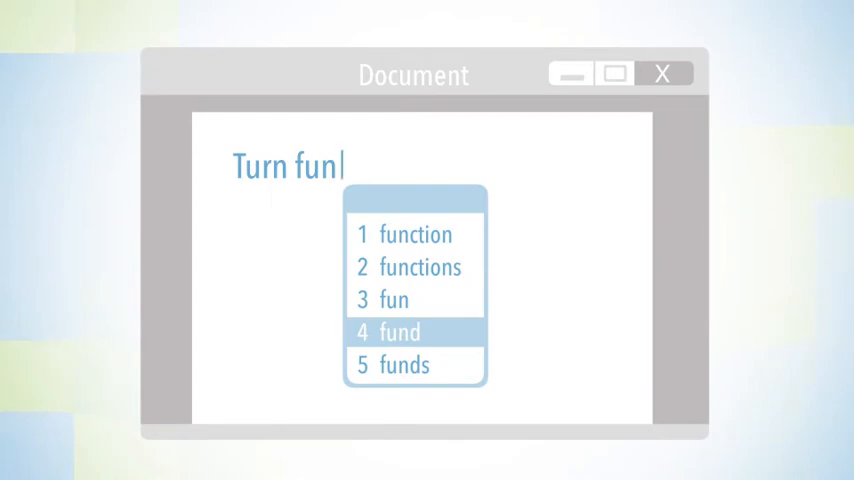
Accept the predicted word 'functions' and type 'on' to finish 'Turn functions on'
{"action": "left_click", "coordinate": [420, 267]}
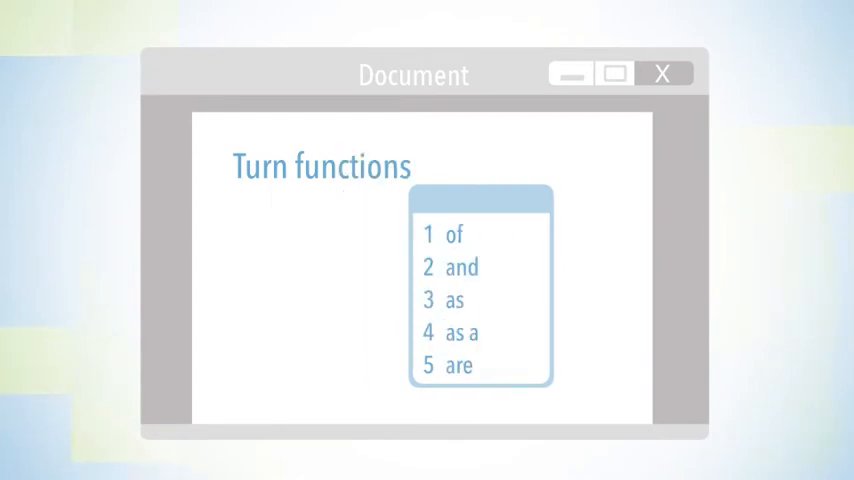
{"action": "type", "text": "on"}
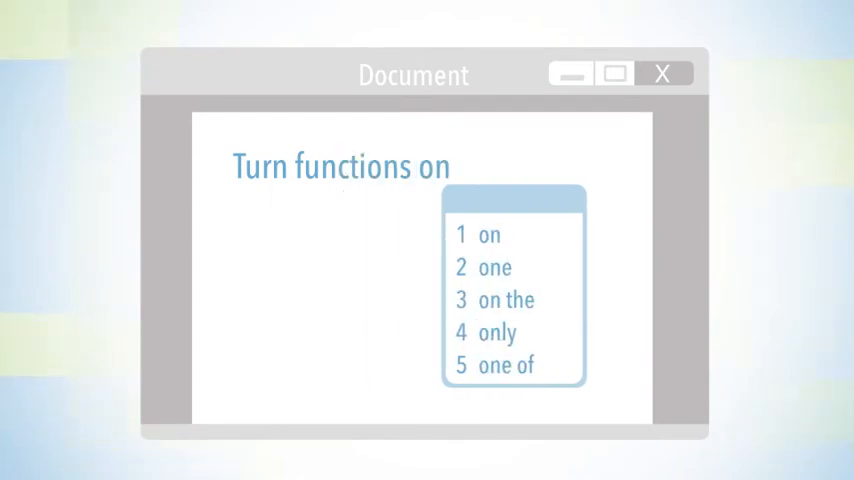